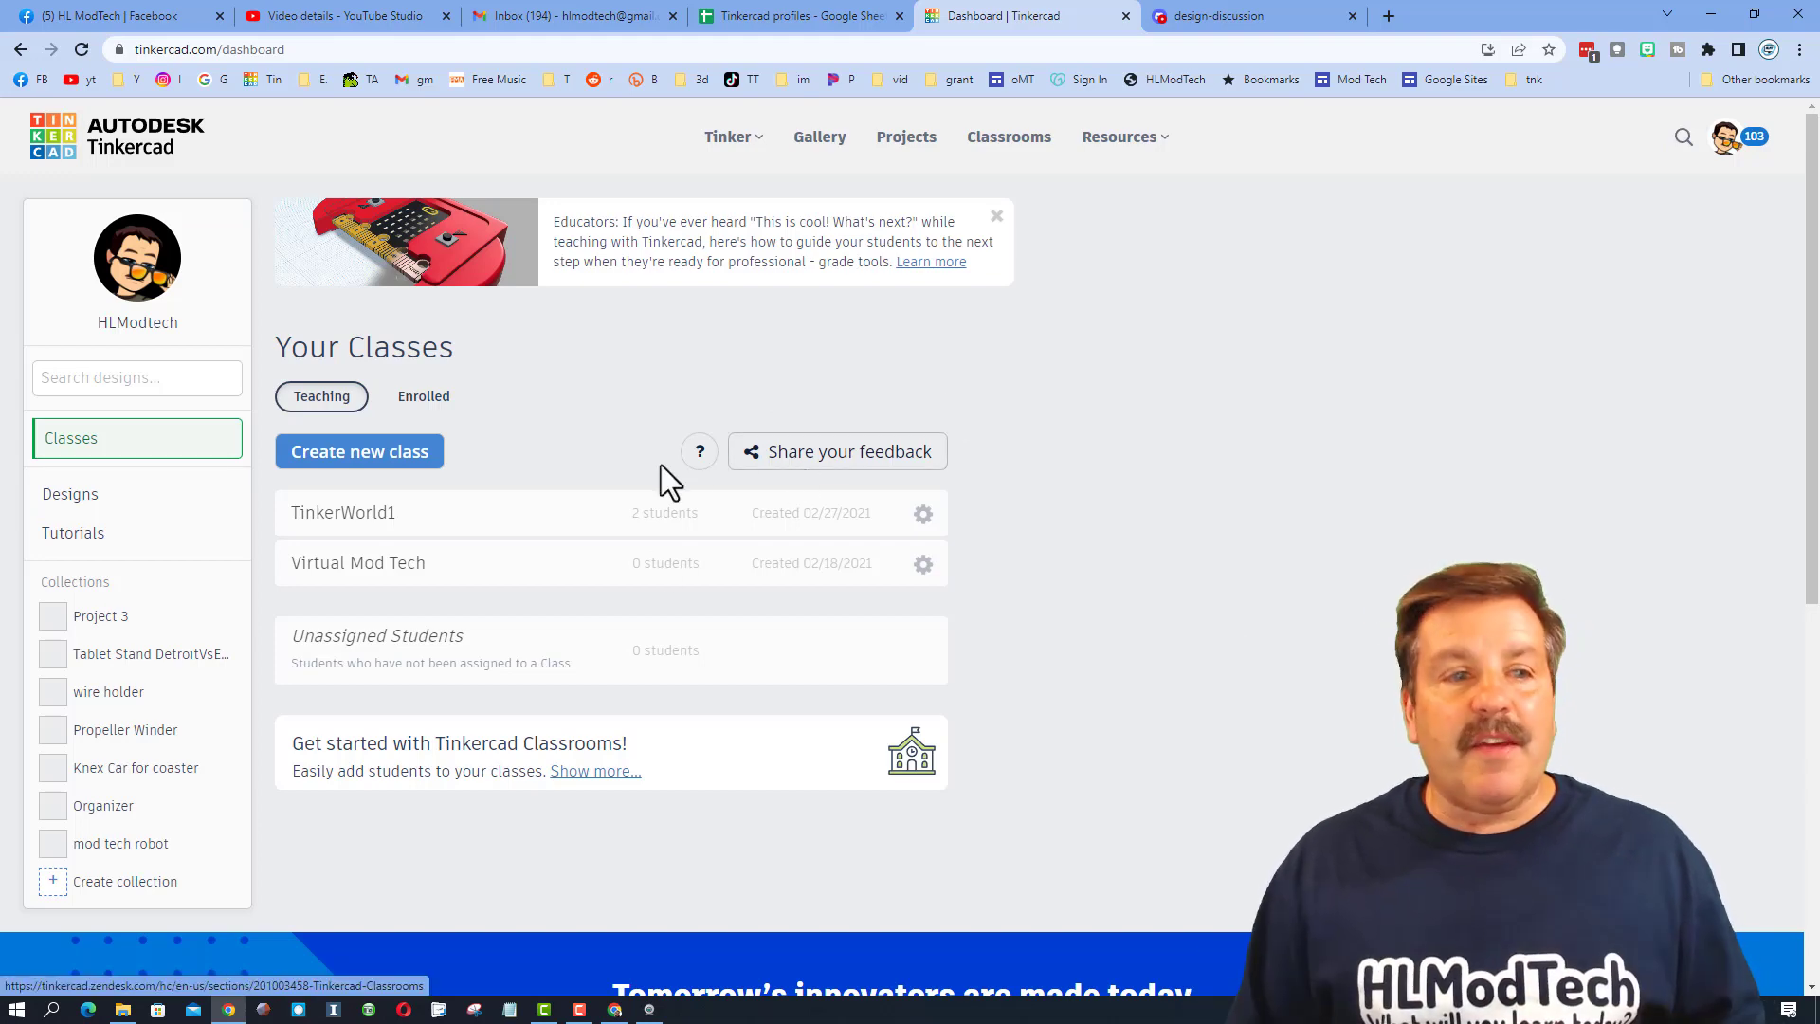
# Open the Designs section of the Tinkercad dashboard.
pyautogui.click(69, 492)
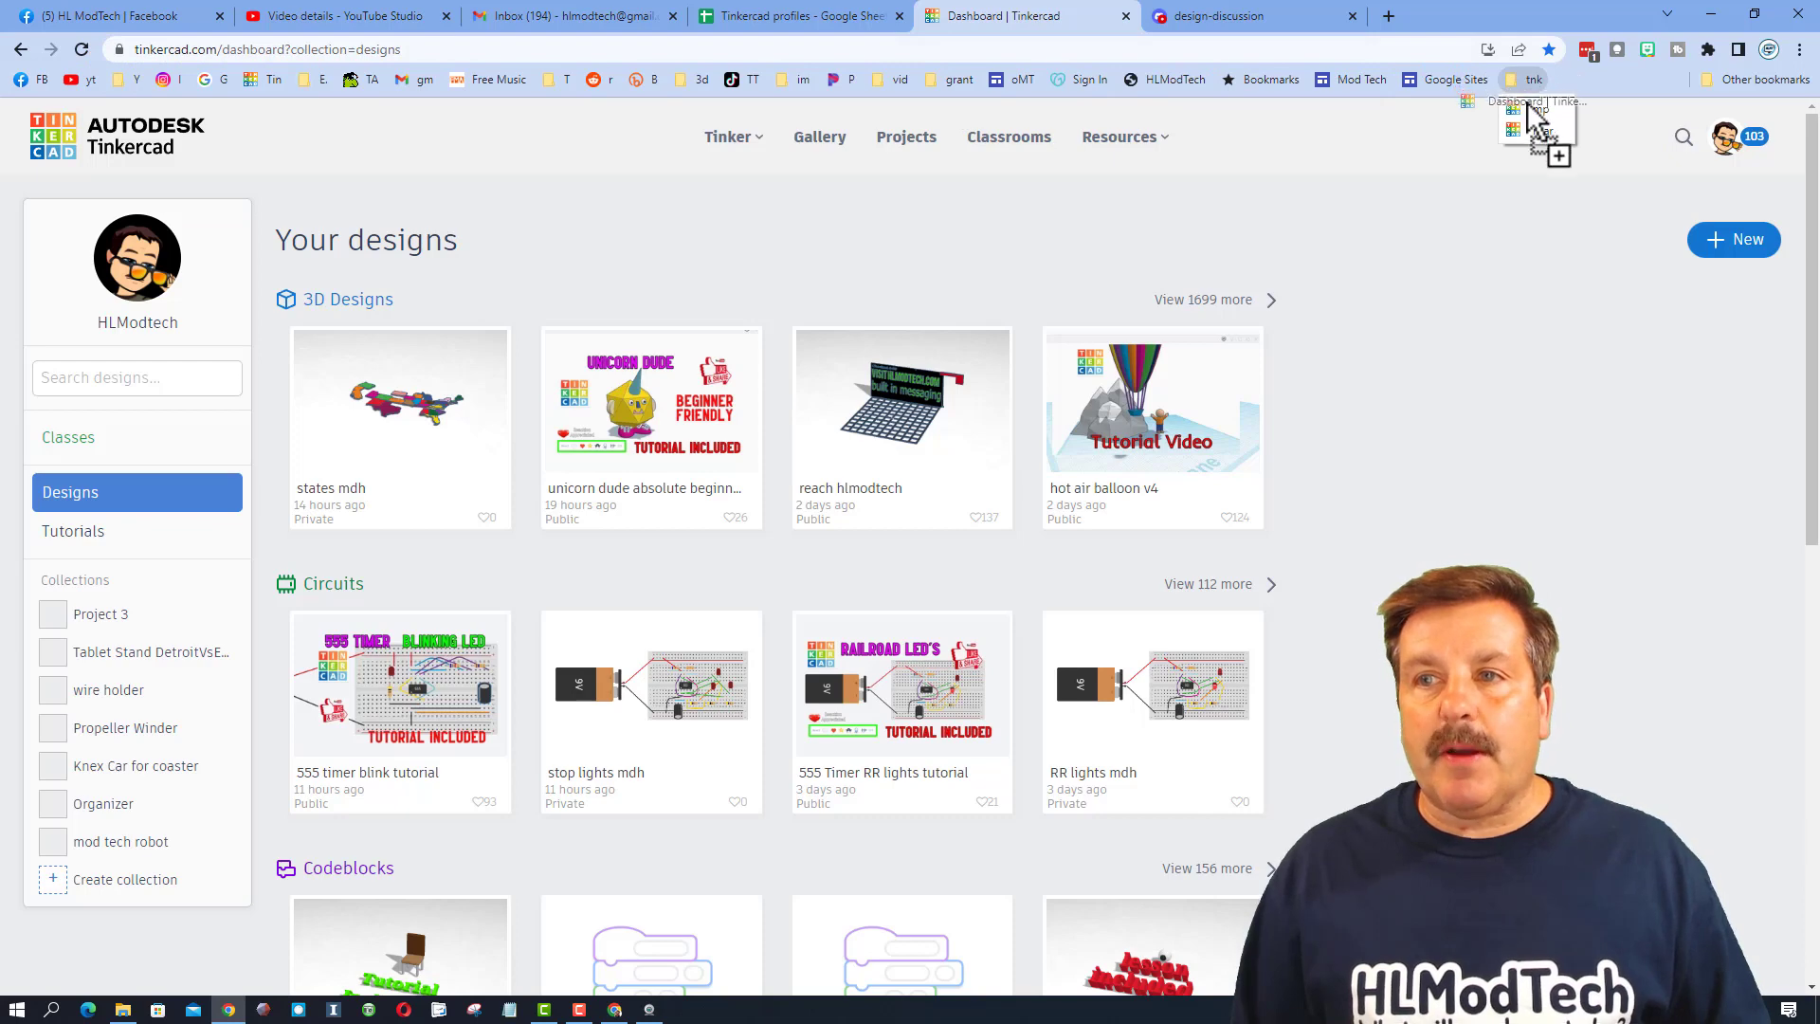
# Rename the new Tinkercad bookmark in the tnk folder to 'your designs'.
pyautogui.click(1520, 79)
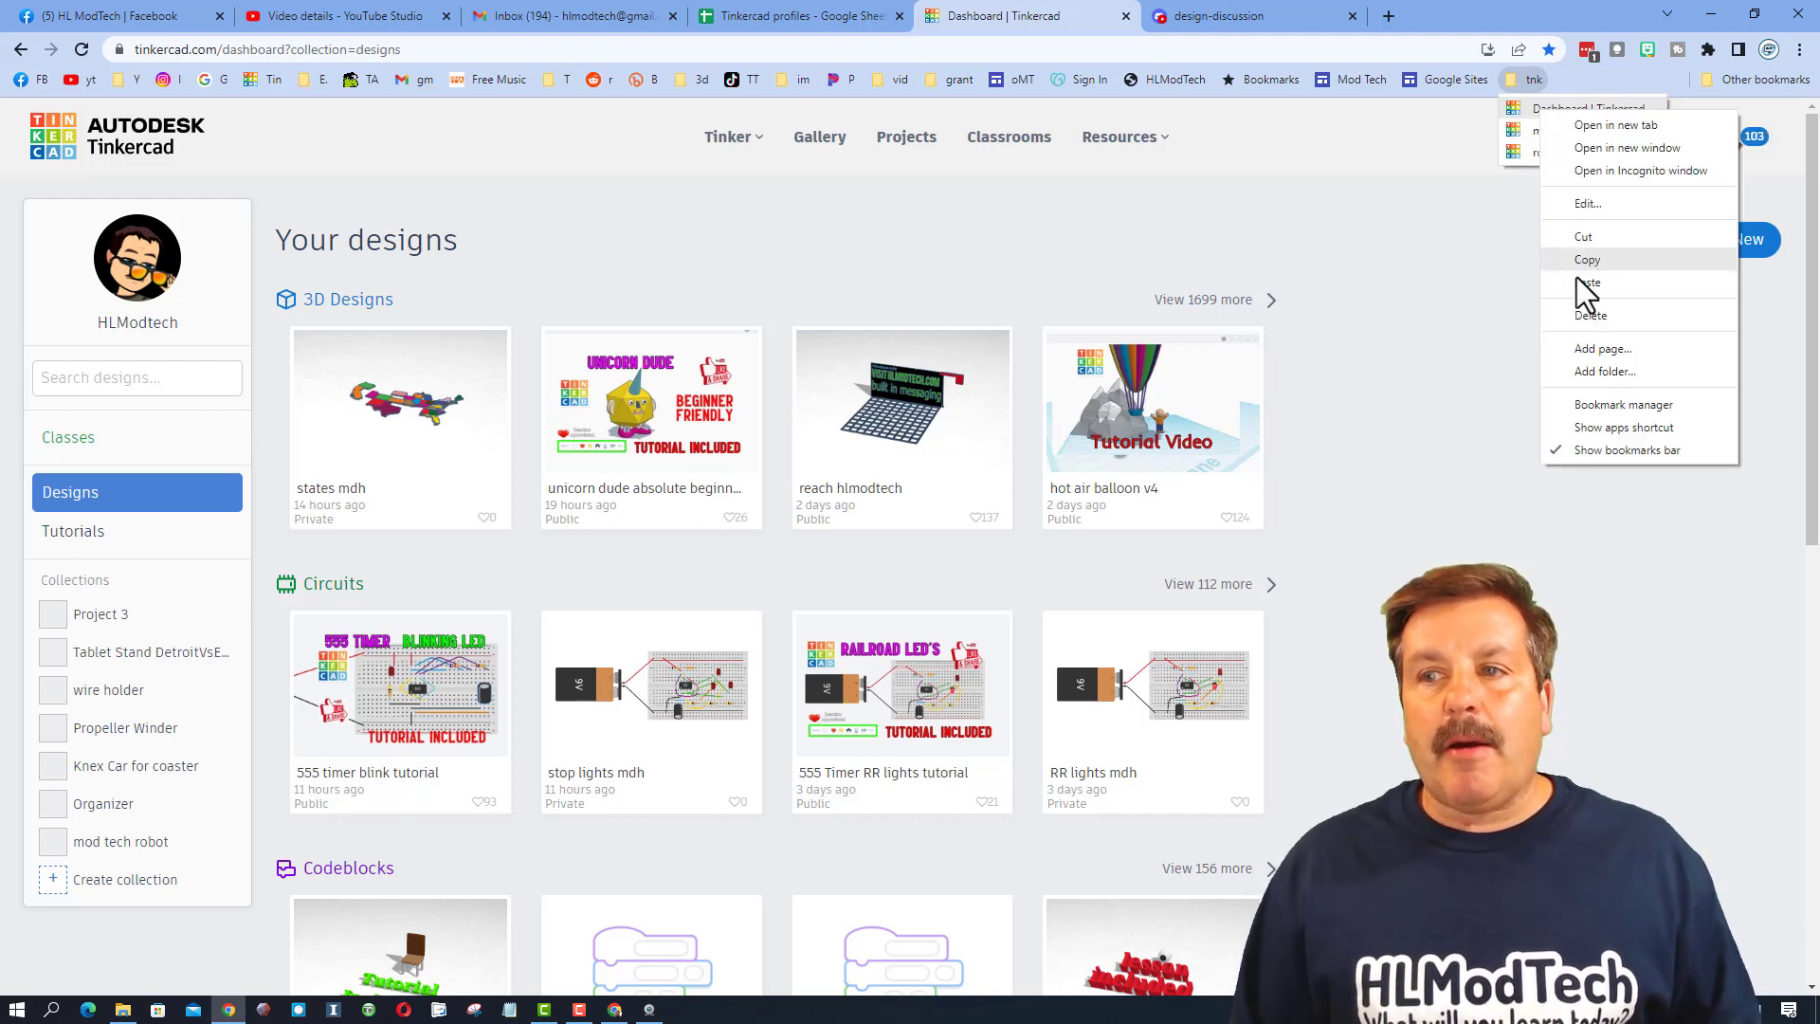
pyautogui.click(1589, 202)
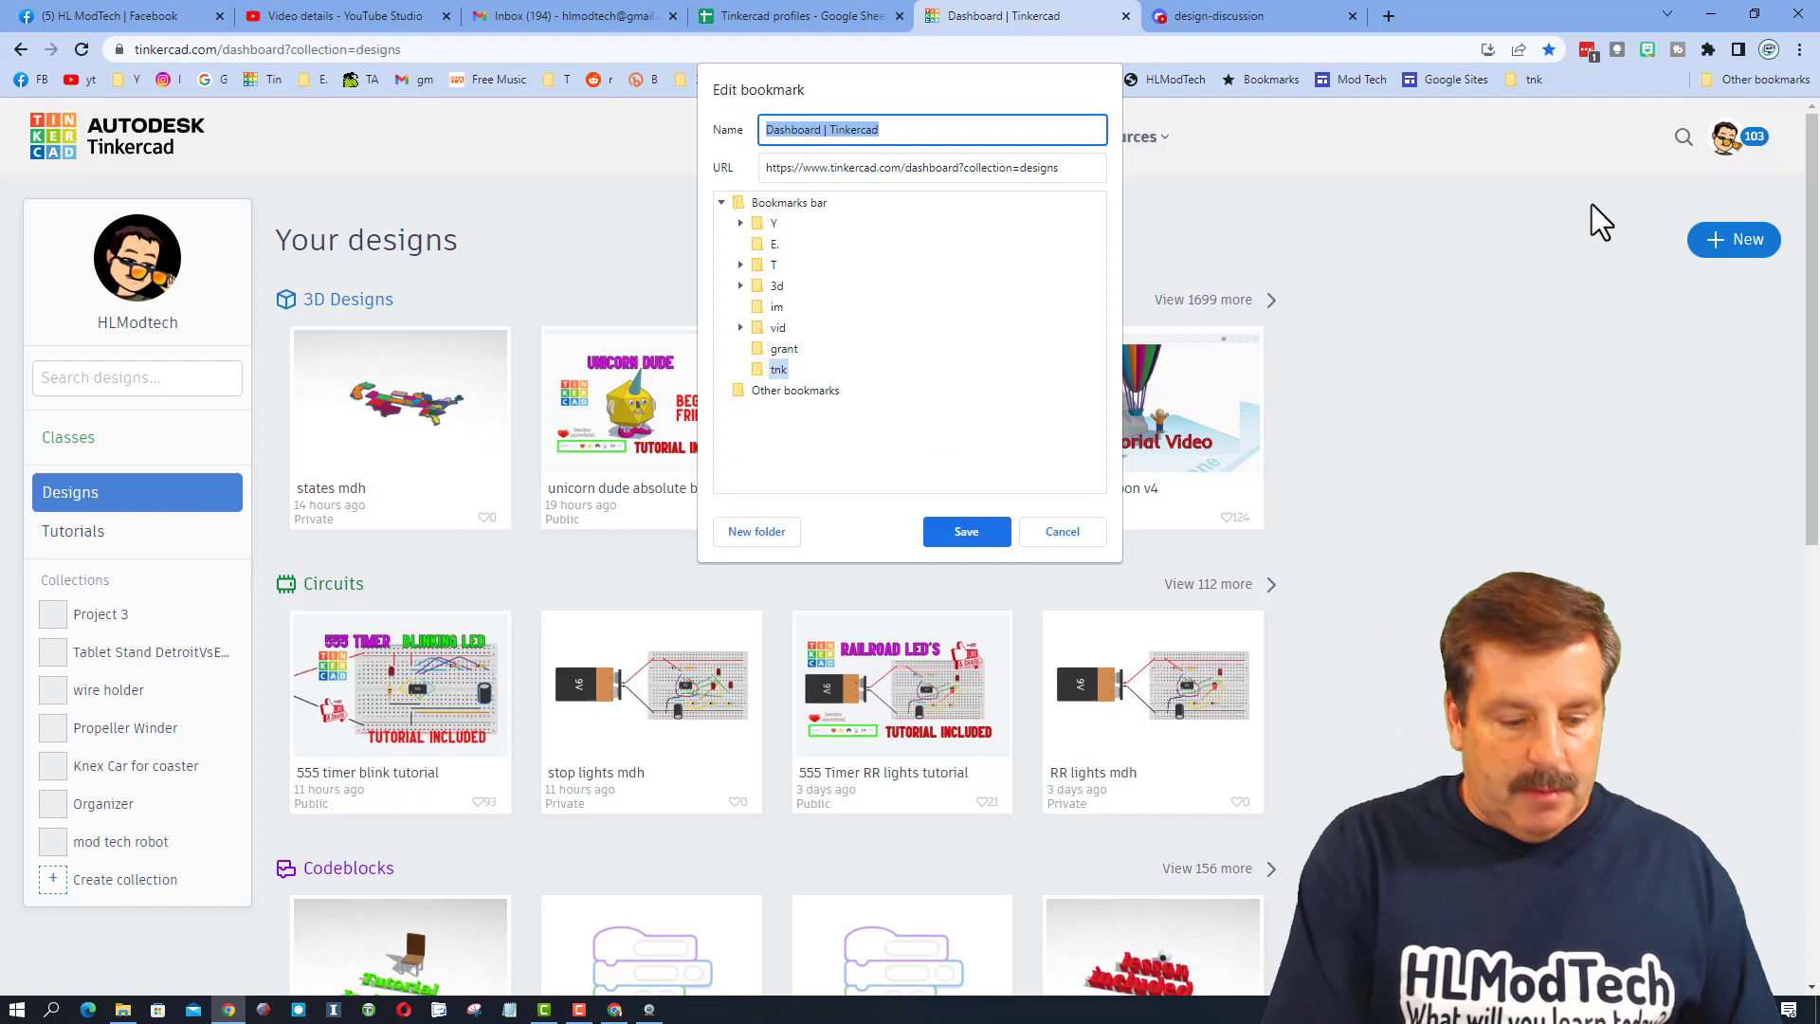
pyautogui.write('your de')
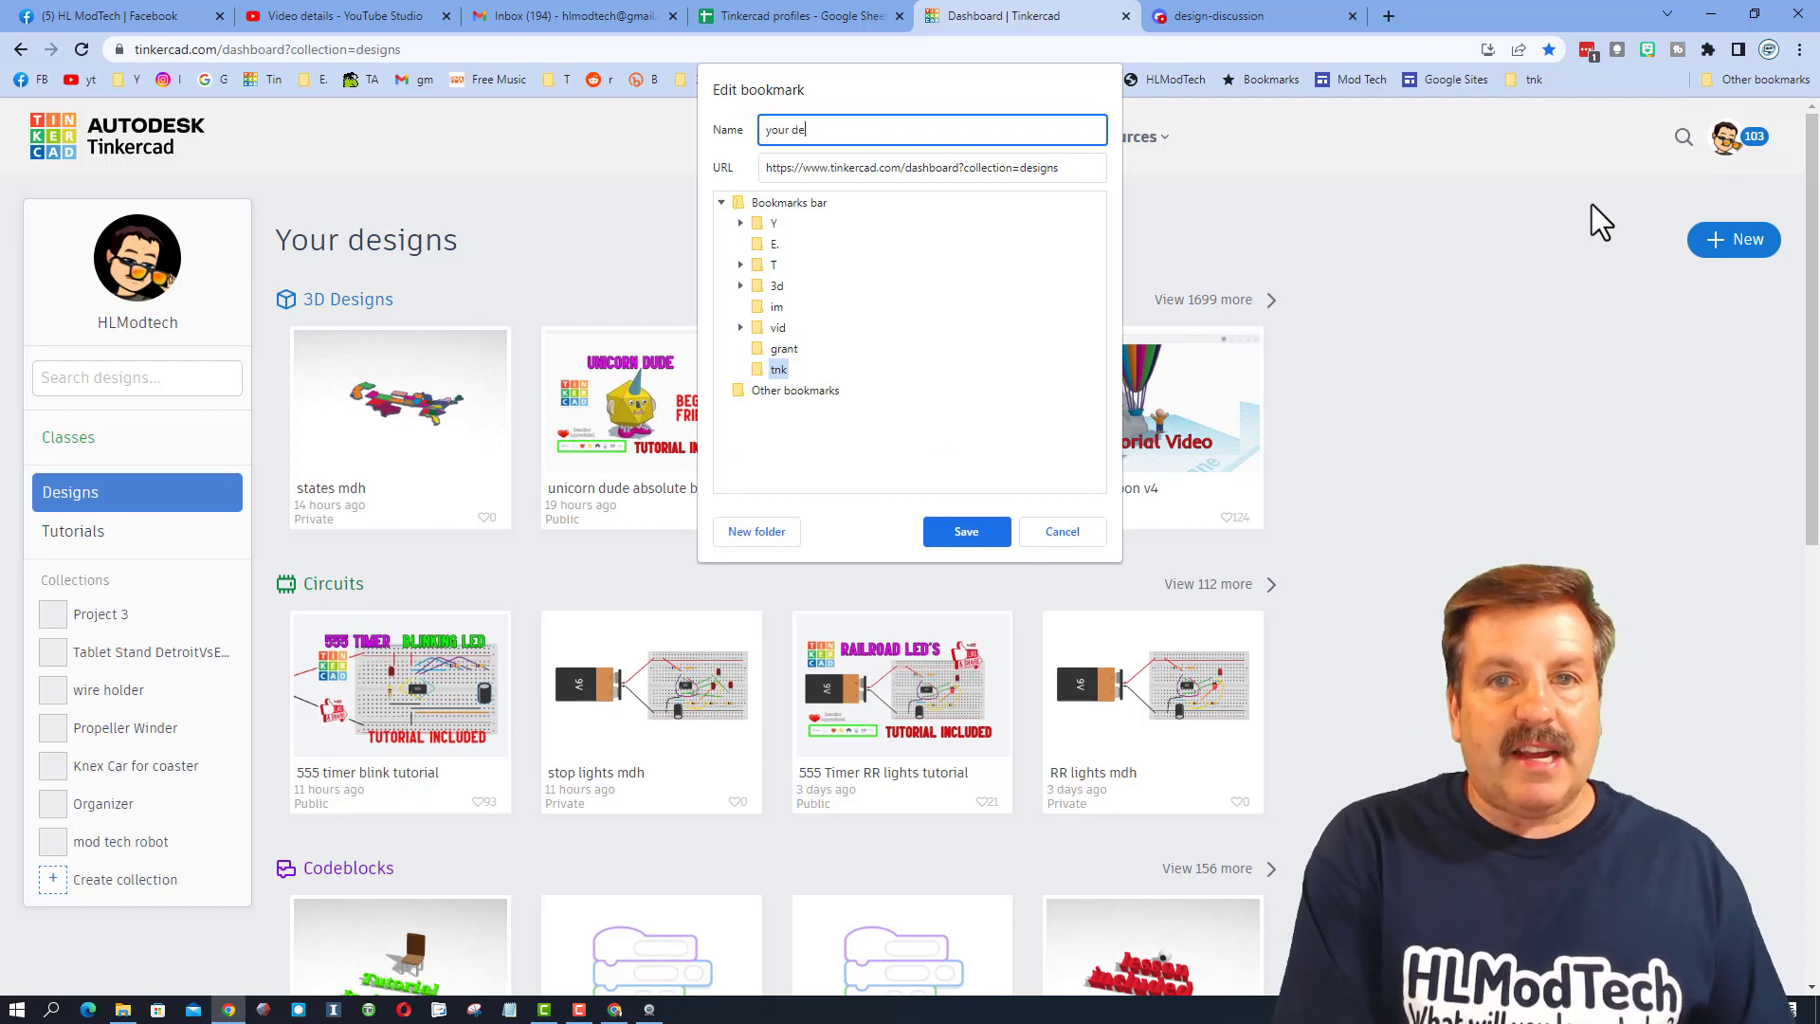
pyautogui.click(1059, 532)
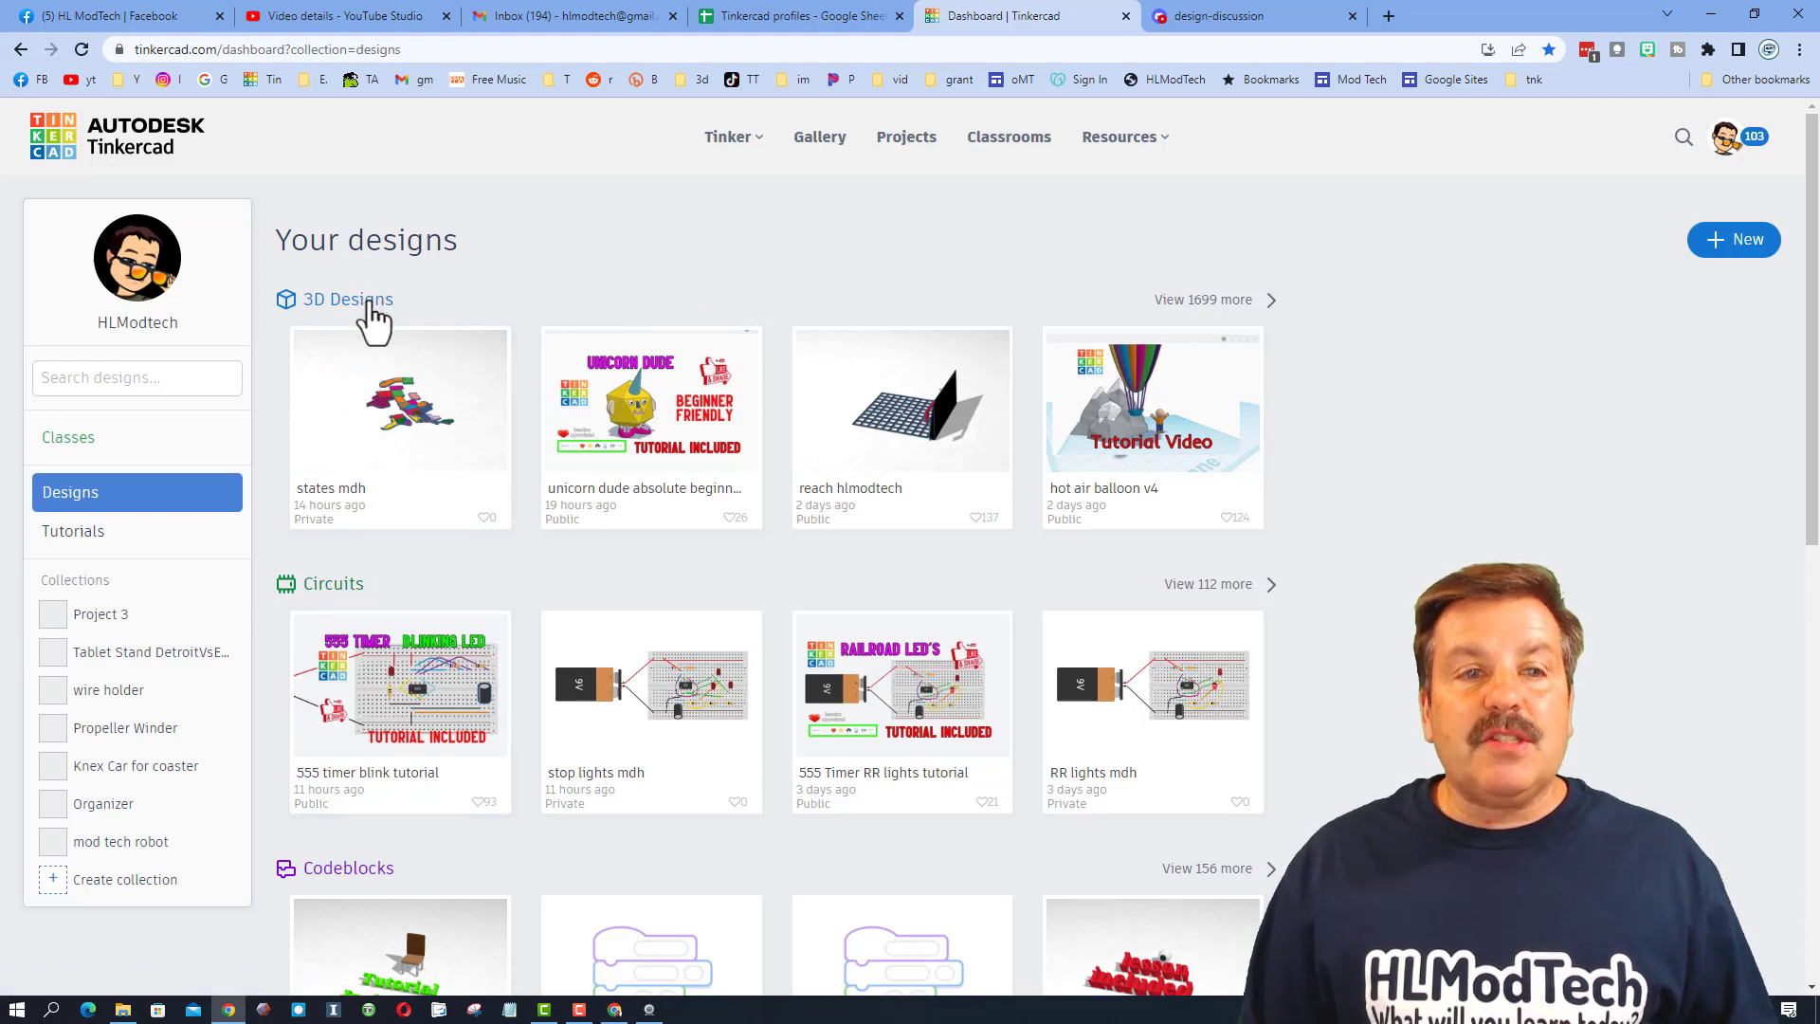
# Filter to 3D designs and rename its new tnk bookmark to 'all designs'.
pyautogui.click(347, 299)
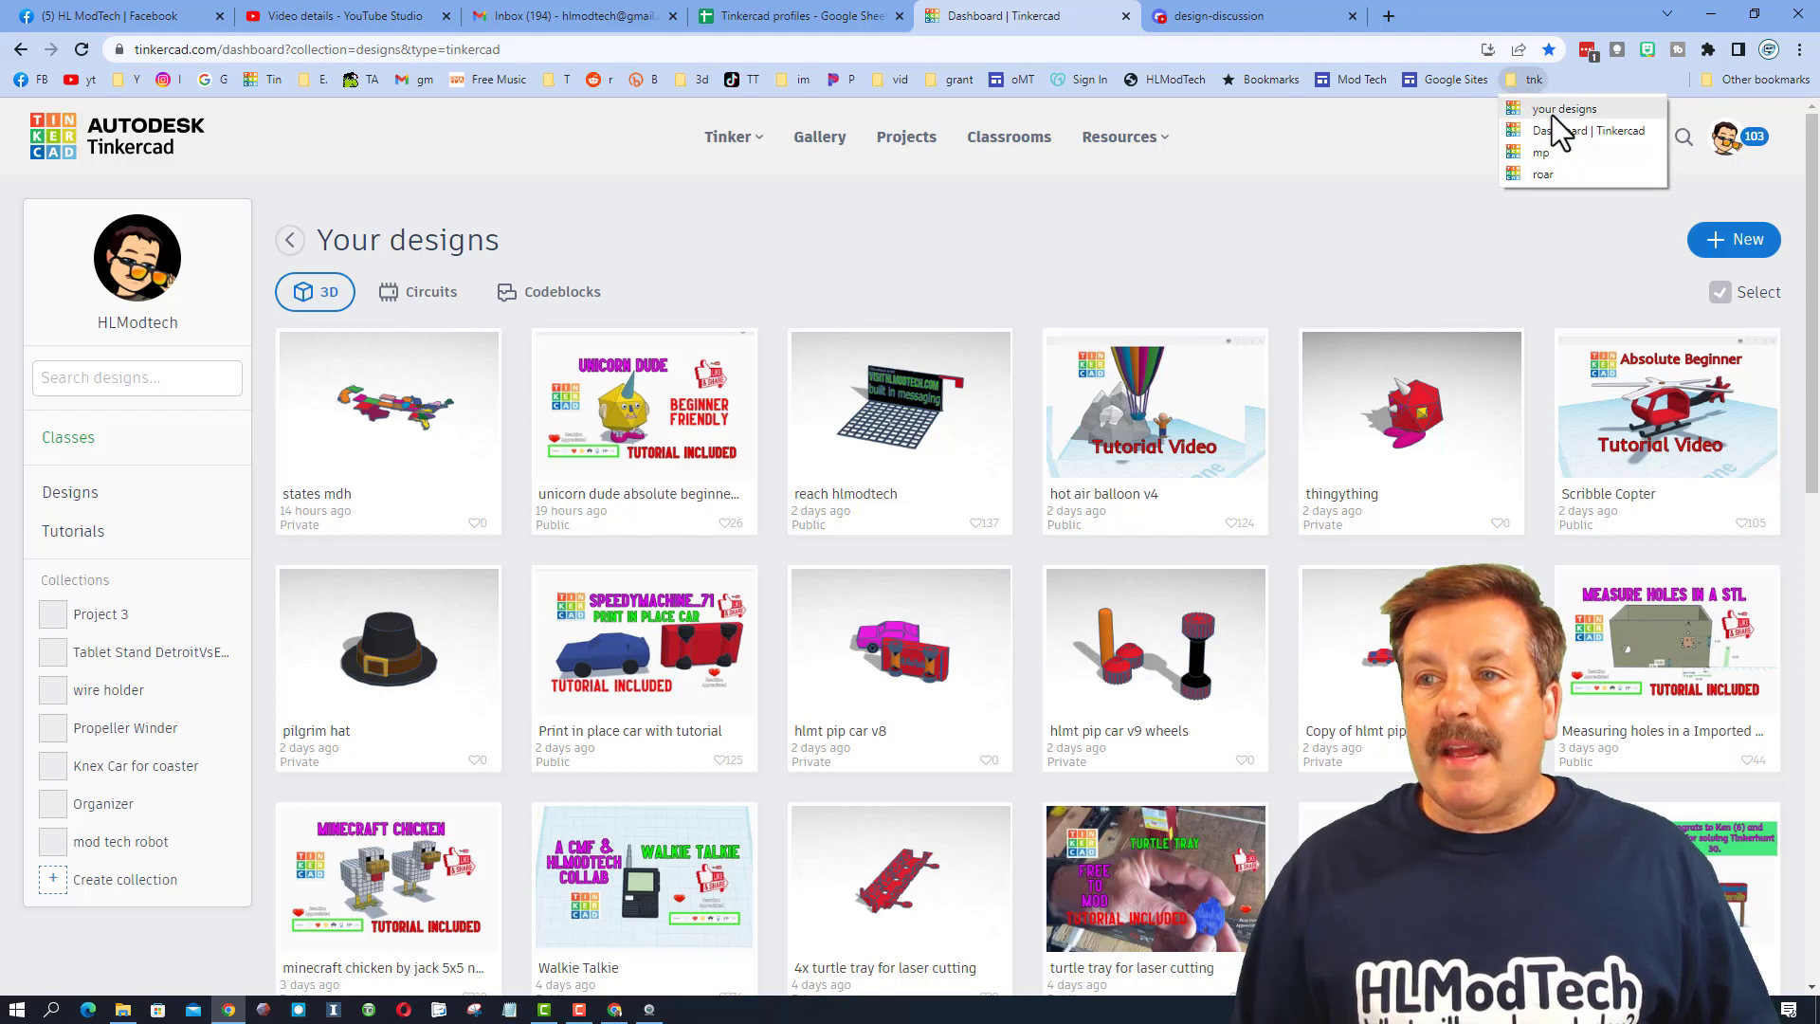
pyautogui.rightClick(1591, 130)
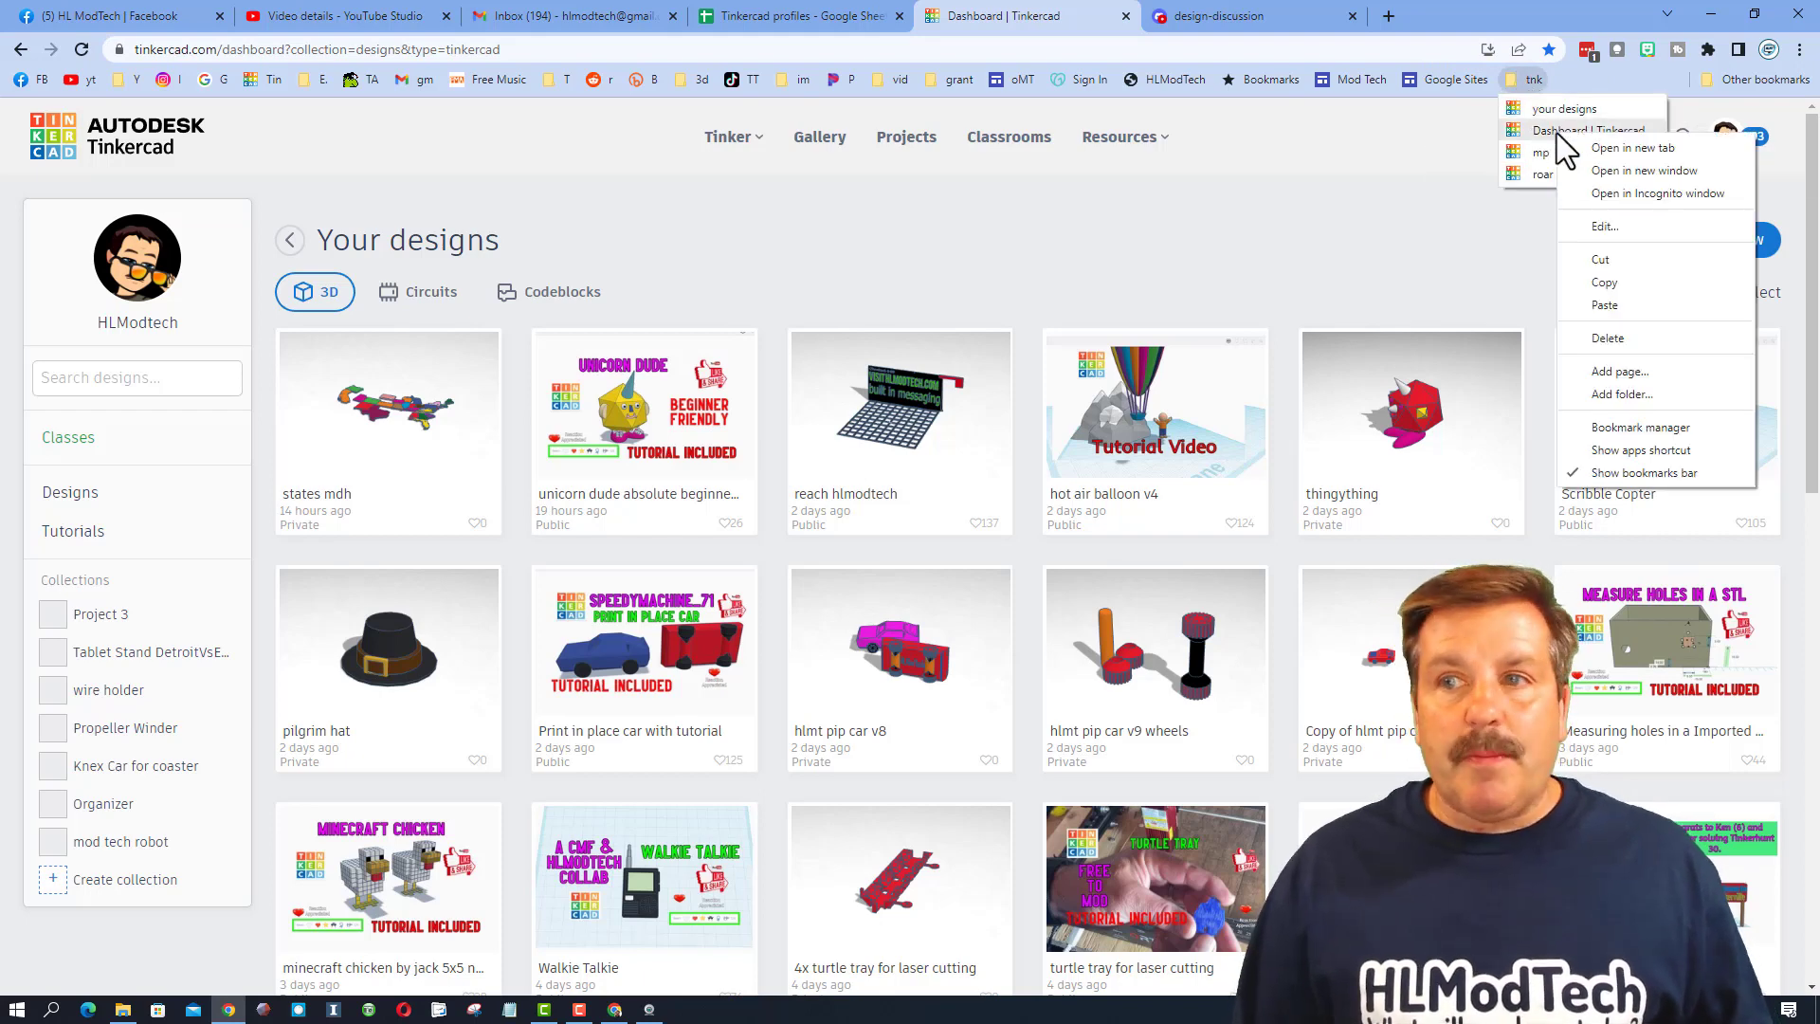
pyautogui.click(1603, 226)
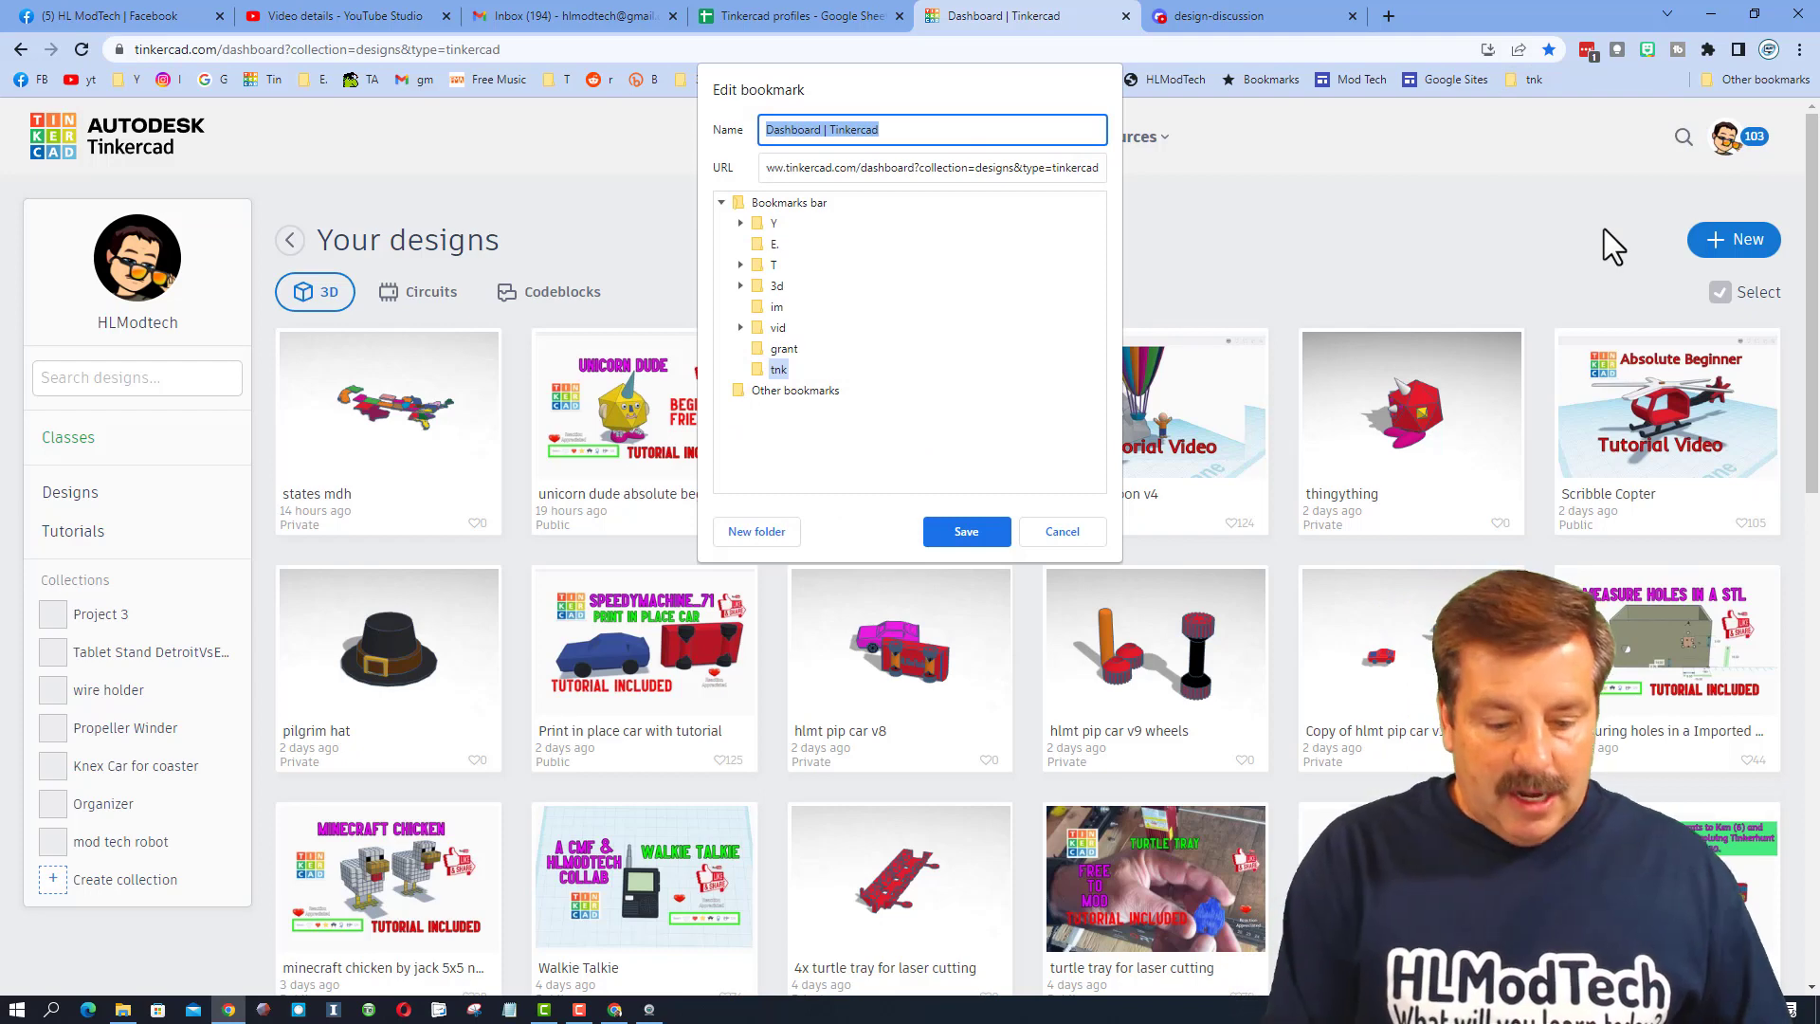
pyautogui.write('all designs')
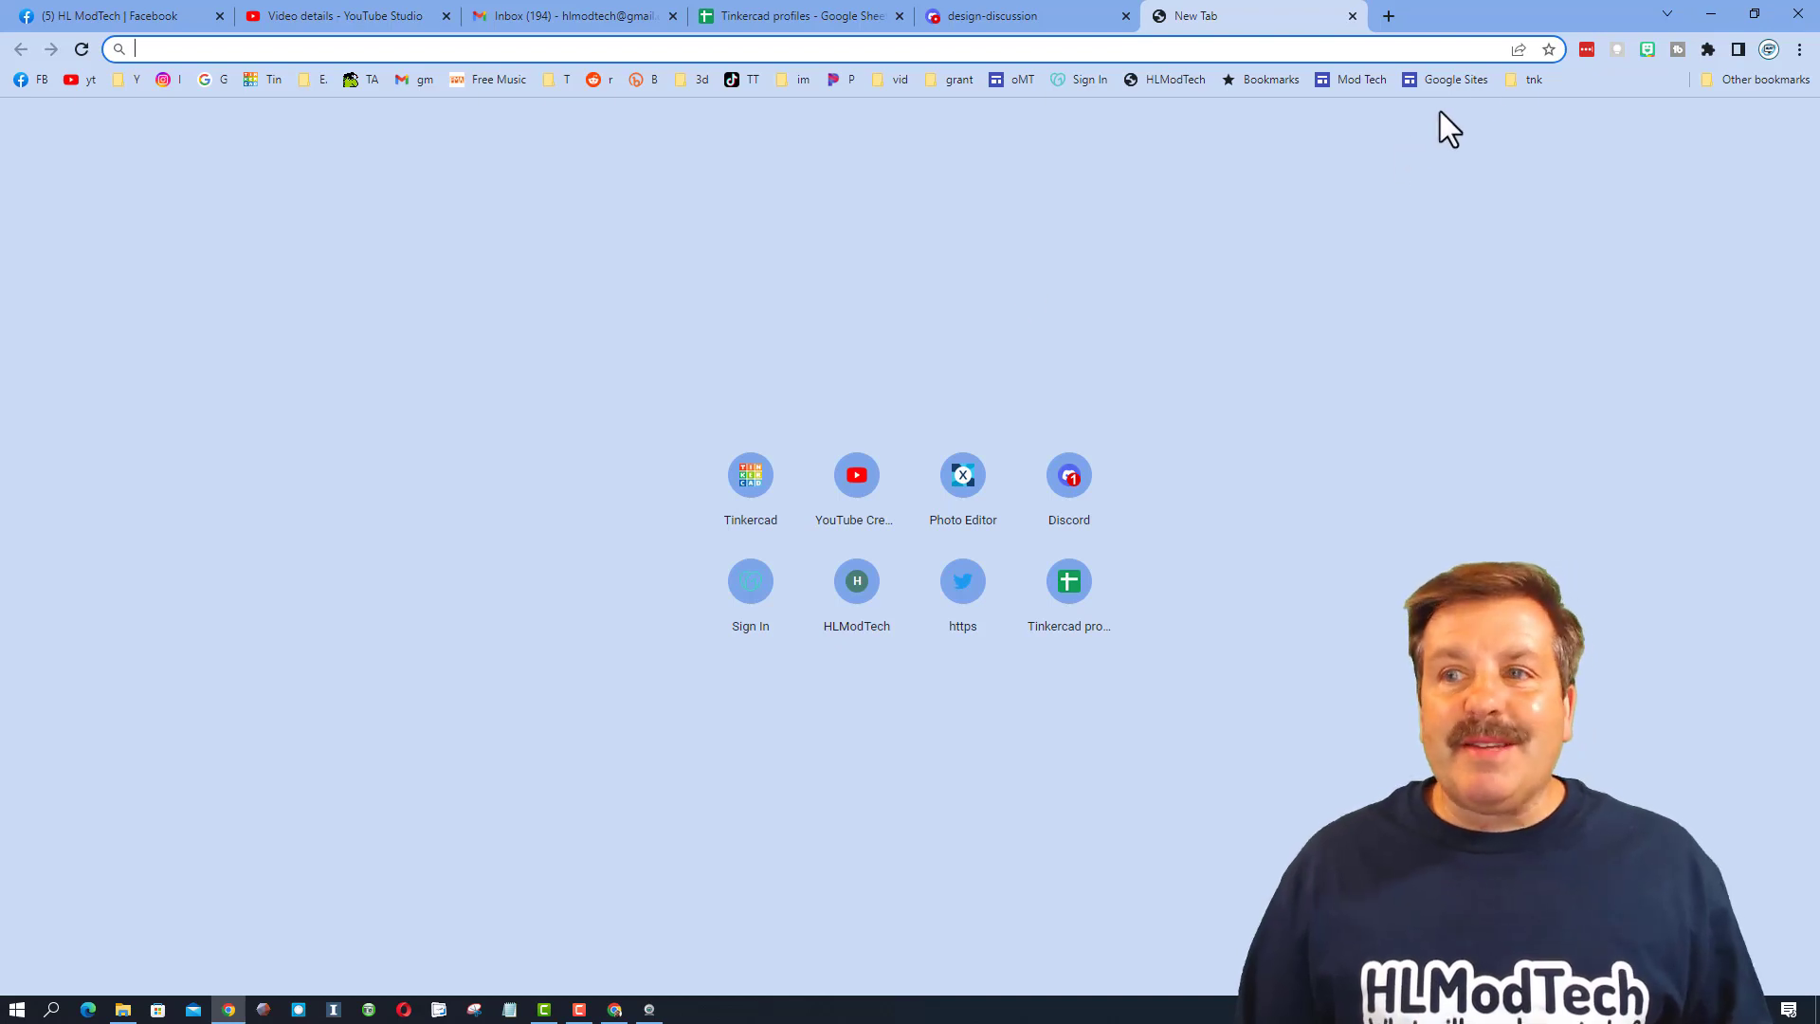
# Open the 3D-only designs bookmark from the tnk folder.
pyautogui.click(1534, 79)
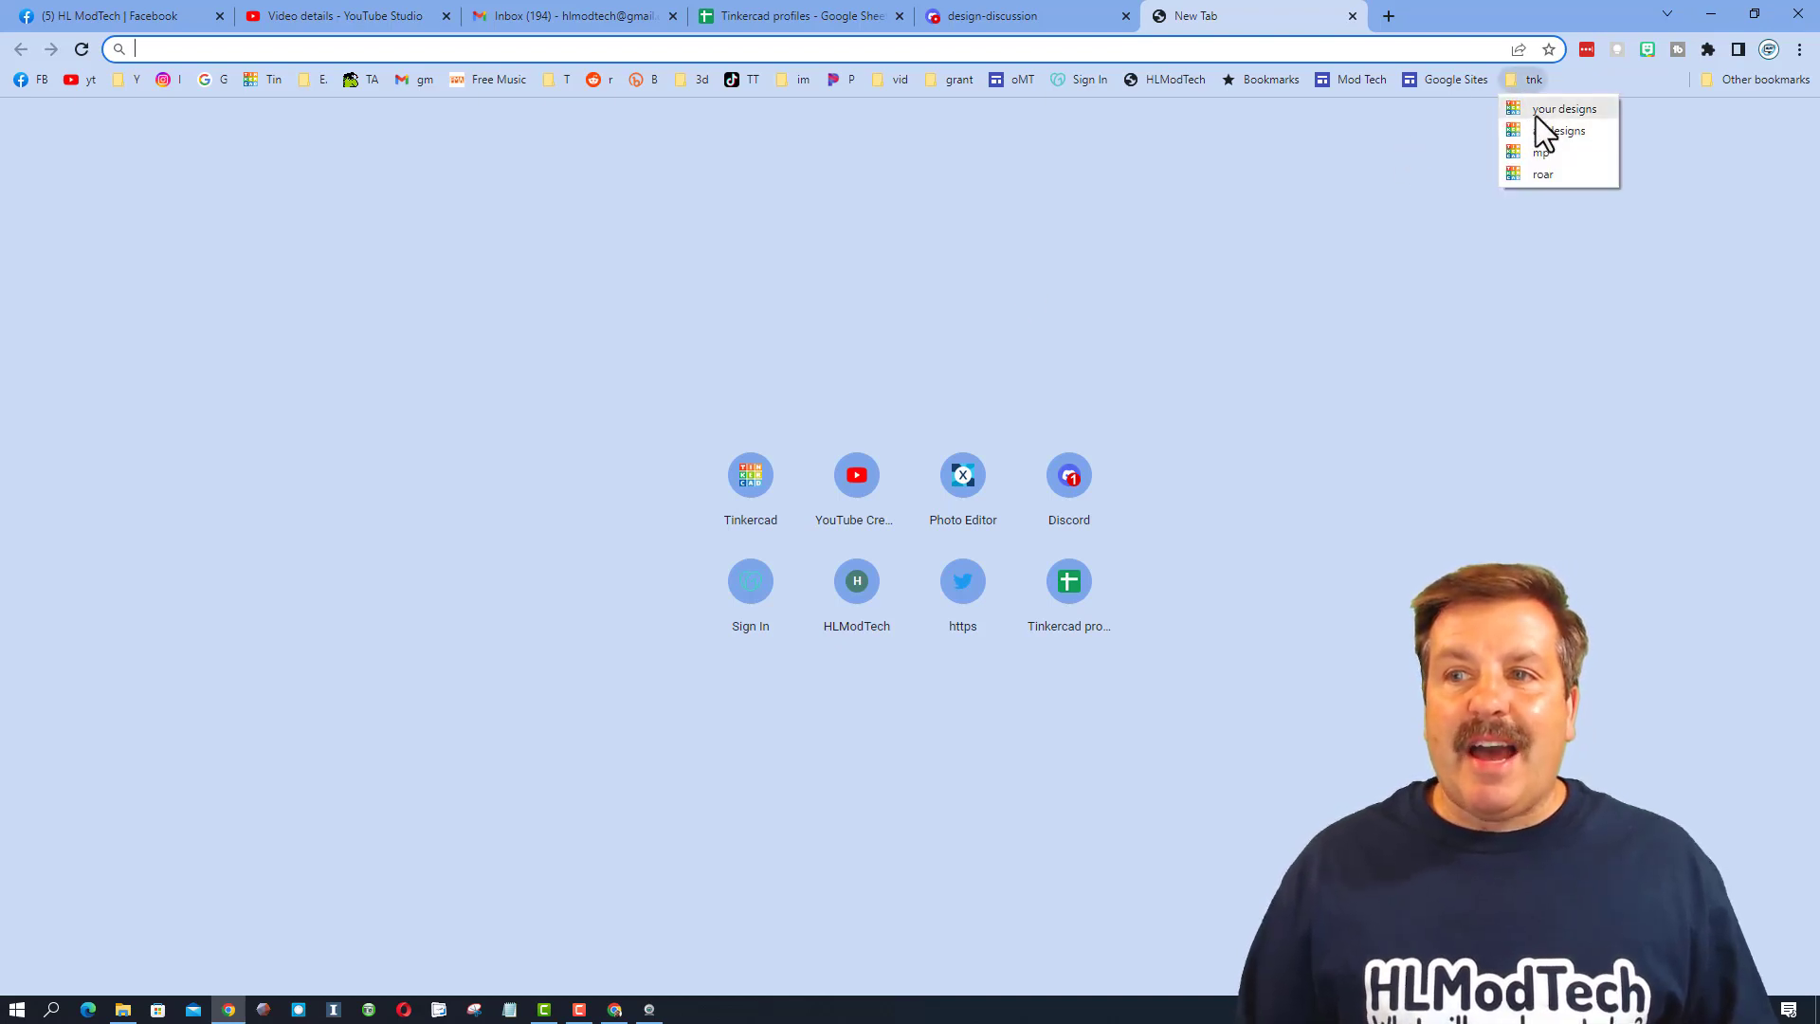
pyautogui.click(1563, 108)
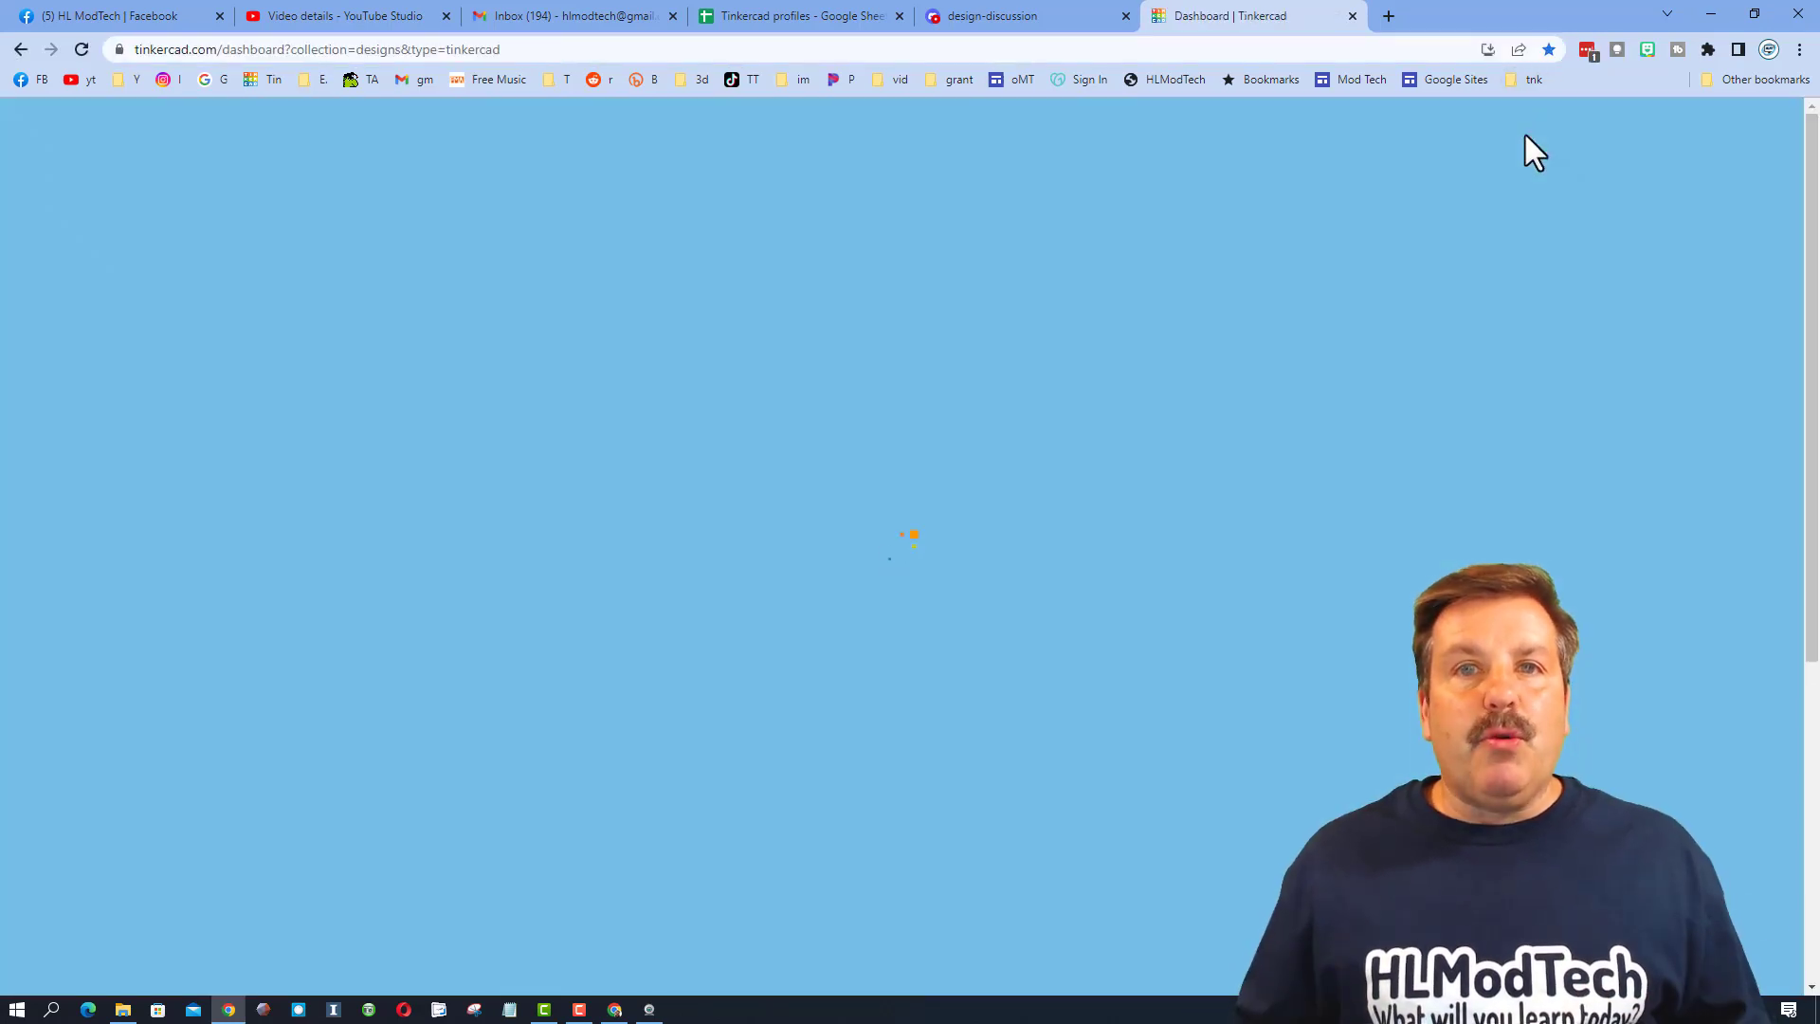